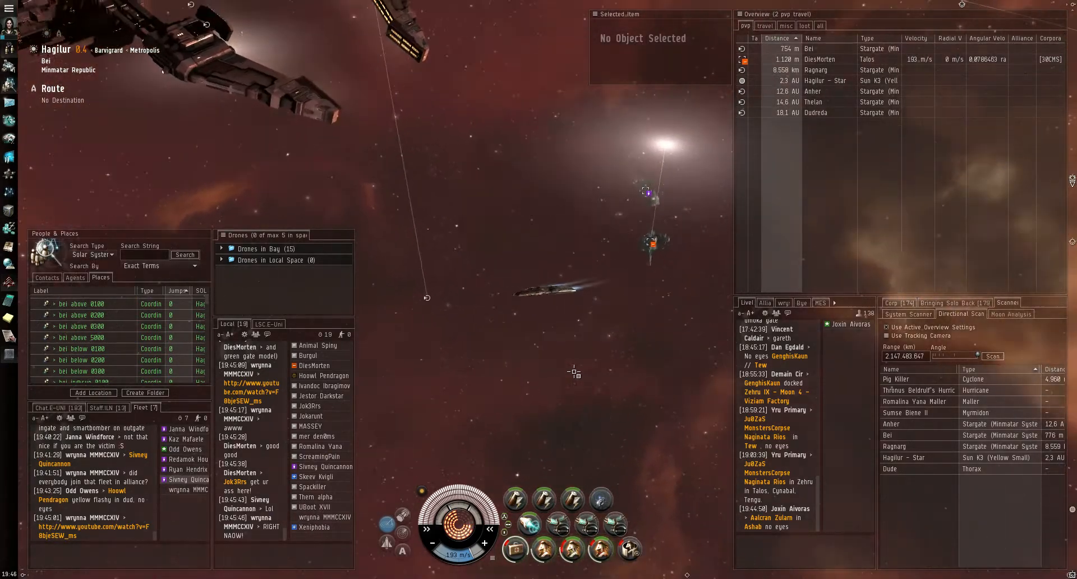
Launch five drones into space against the hostile near the stargate
click(817, 58)
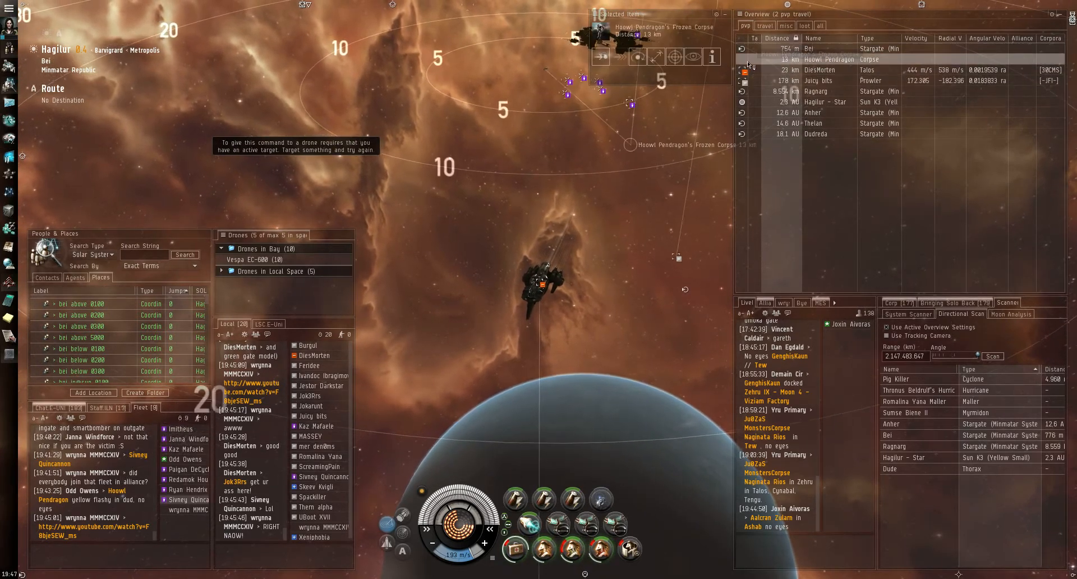
Recall all fifteen drones to the bay and approach the frozen corpse
click(600, 54)
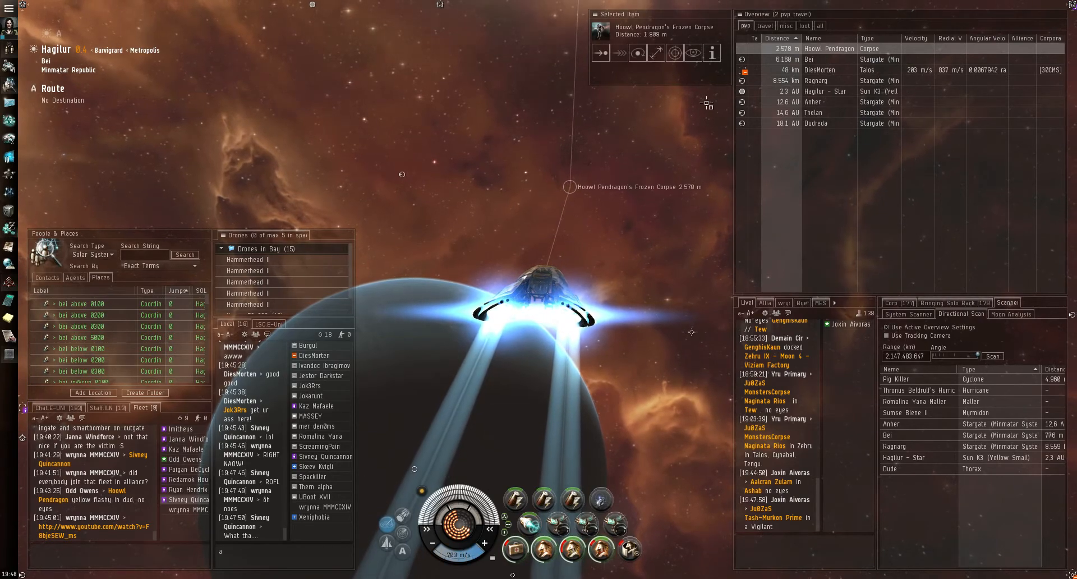
Scoop the frozen corpse to cargo and open the clip2net link from Local chat
right_click(829, 49)
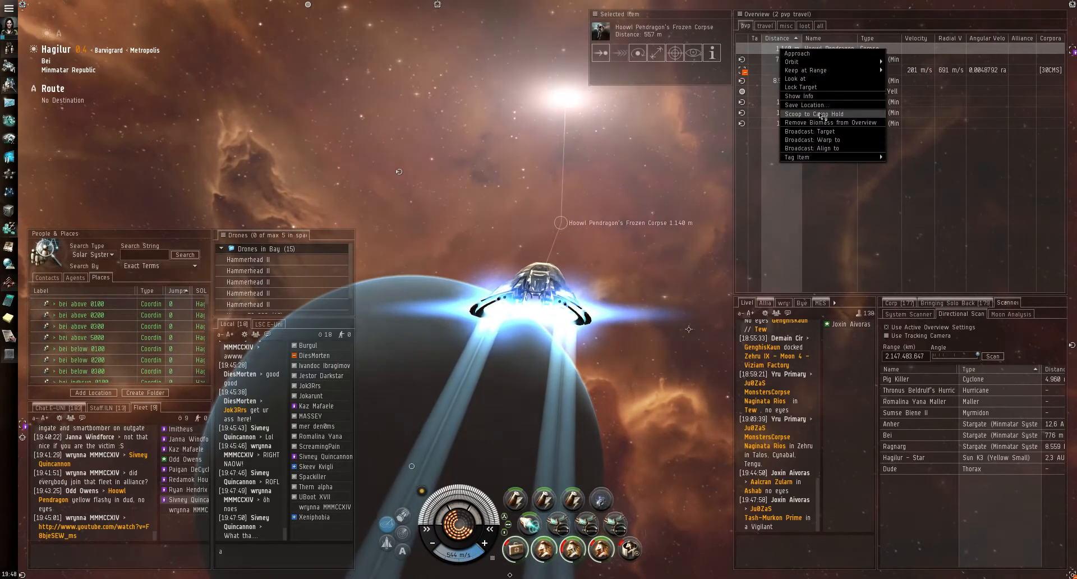
click(820, 114)
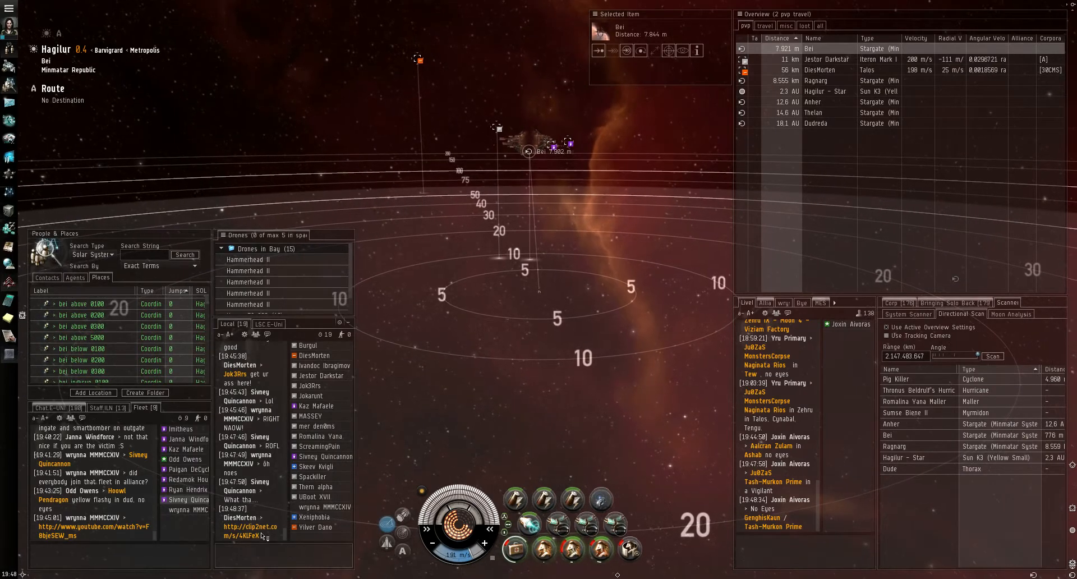
click(250, 530)
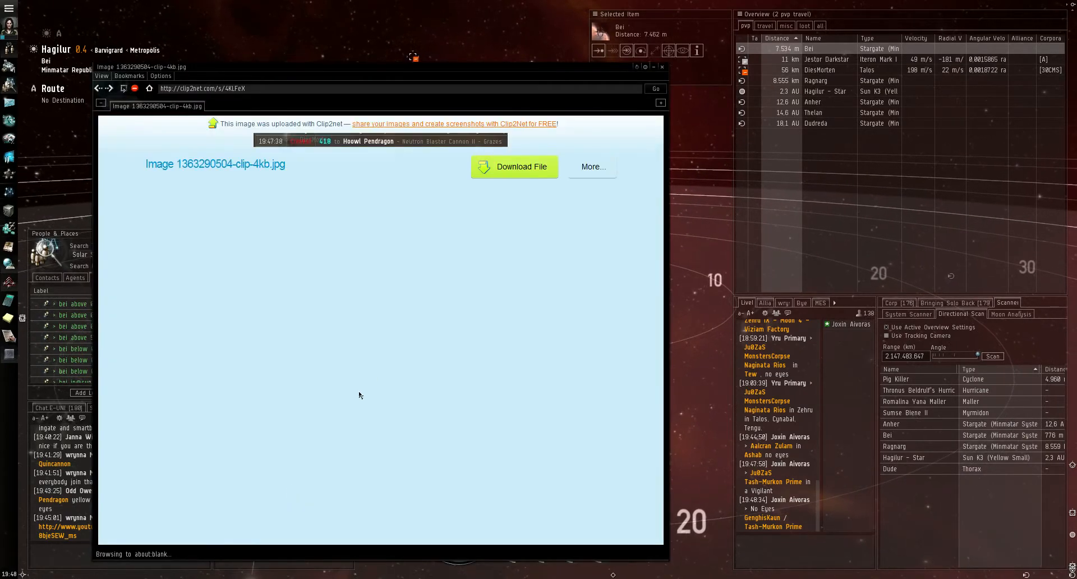